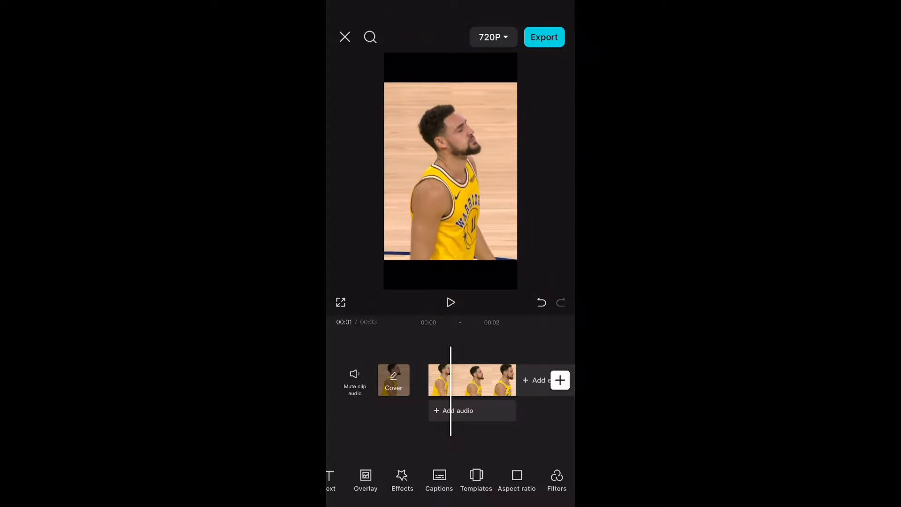
# Step: Duplicate the basketball clip and switch the copy onto its own overlay layer
pyautogui.click(471, 380)
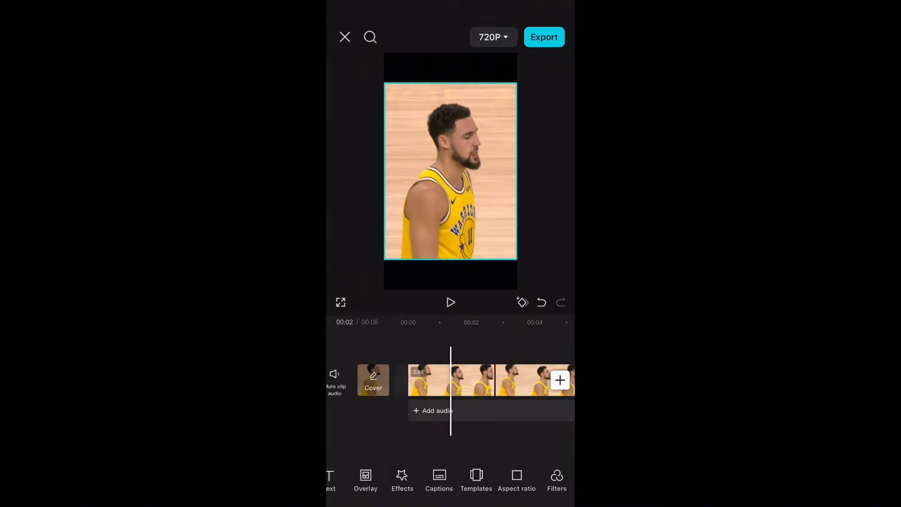
pyautogui.click(451, 380)
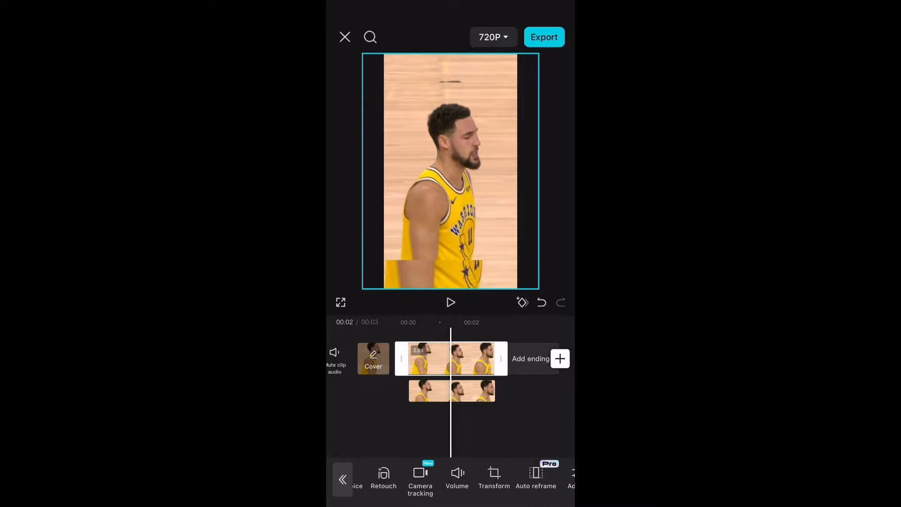
# Step: Lower the background clip's opacity to 25% and confirm it
pyautogui.hscroll(-3)
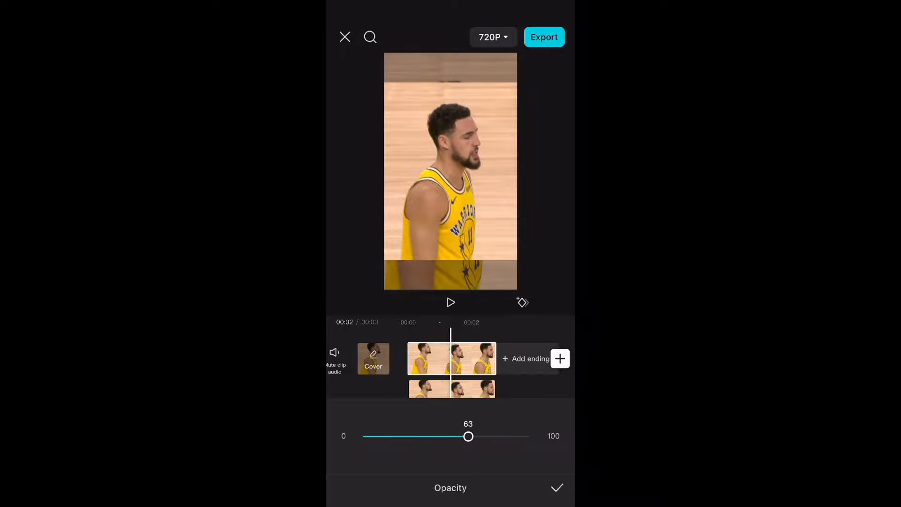
pyautogui.moveTo(468, 437); pyautogui.dragTo(429, 436)
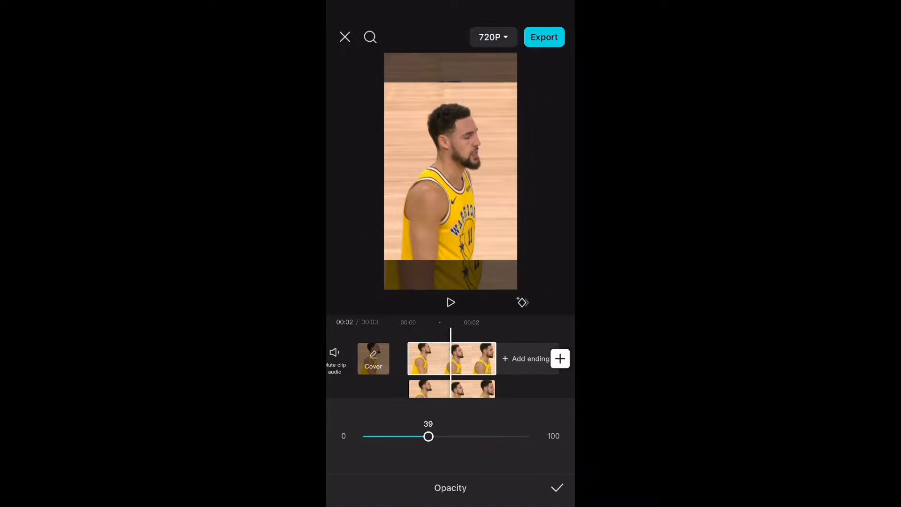
pyautogui.moveTo(428, 436); pyautogui.dragTo(406, 437)
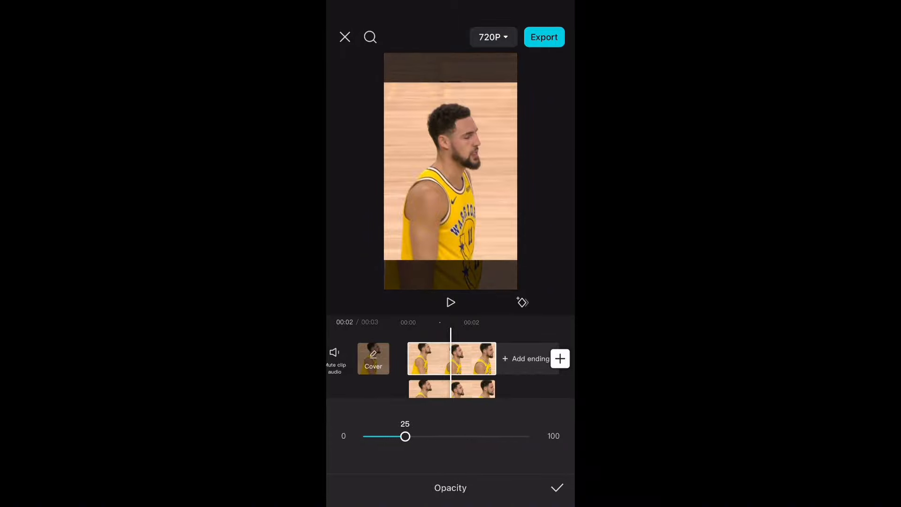
pyautogui.click(555, 487)
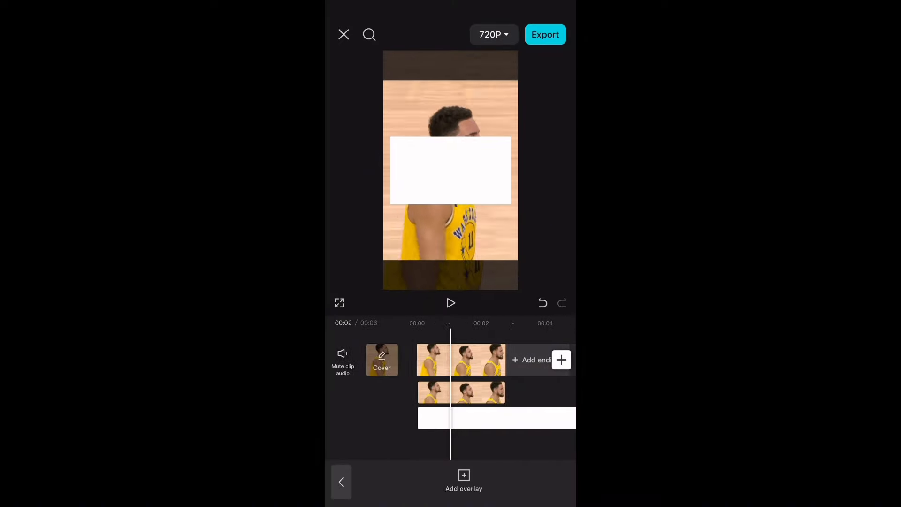
# Step: Trim the white flash overlay down to about 0.7 seconds
pyautogui.click(496, 417)
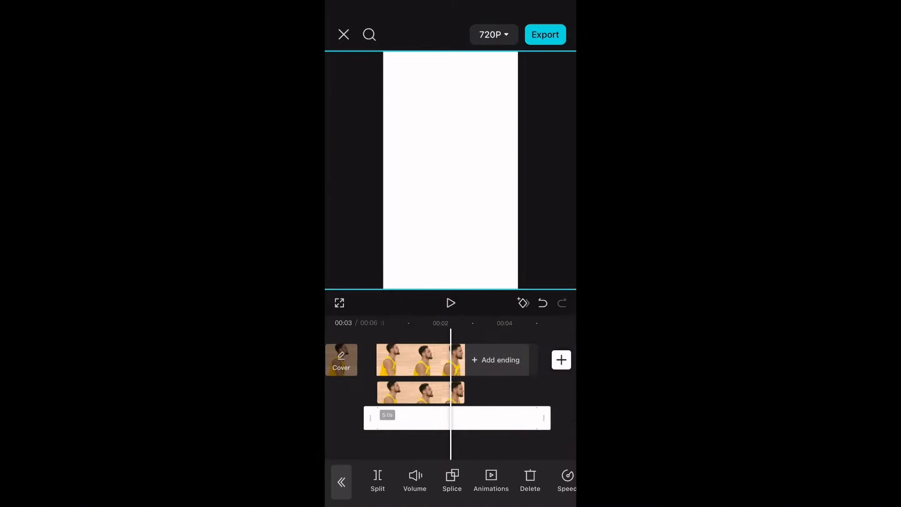
pyautogui.moveTo(544, 418); pyautogui.dragTo(410, 417)
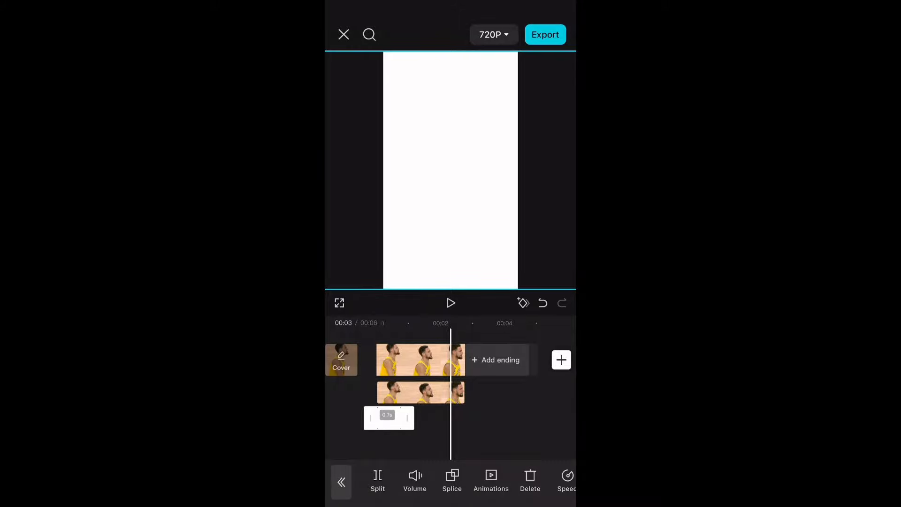
# Step: Apply a Fade In animation to the white flash and confirm
pyautogui.click(452, 480)
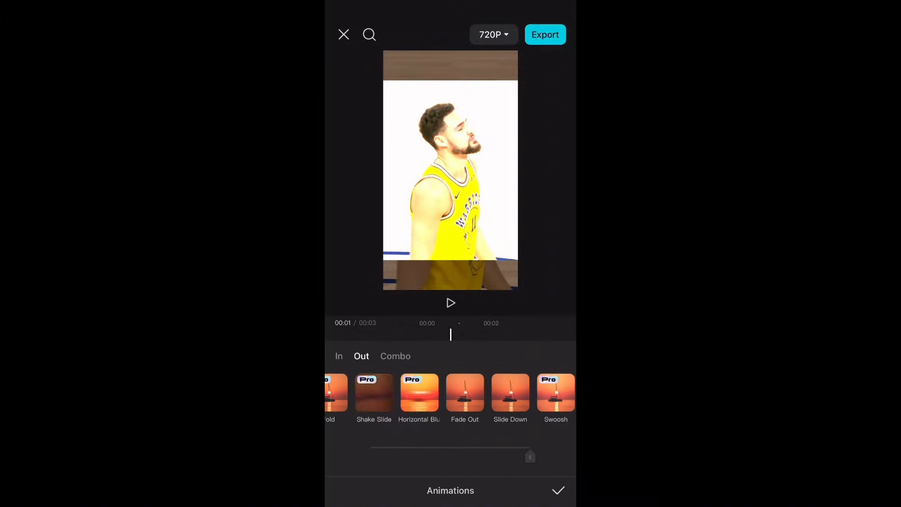
pyautogui.click(339, 356)
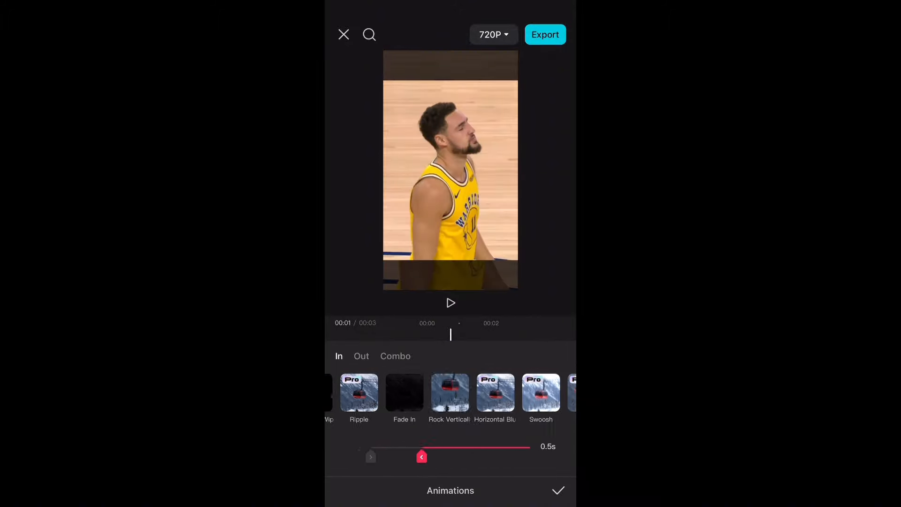
pyautogui.click(557, 489)
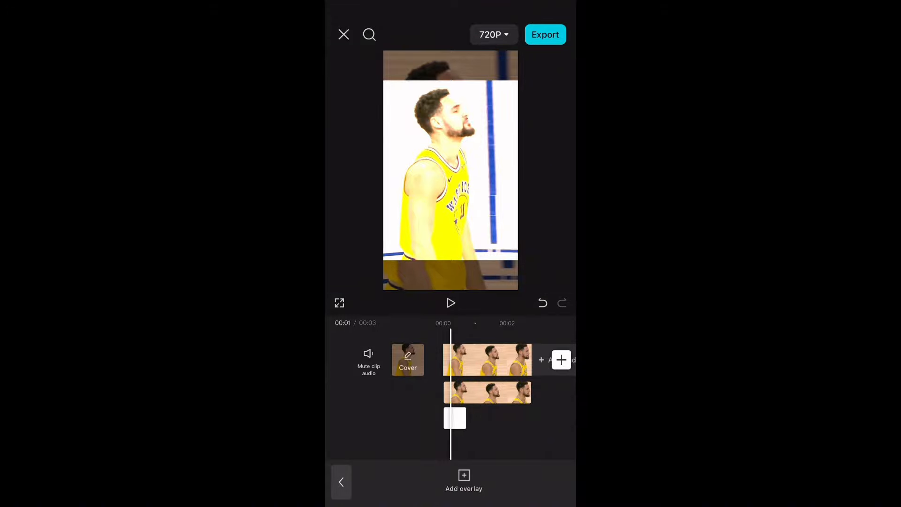